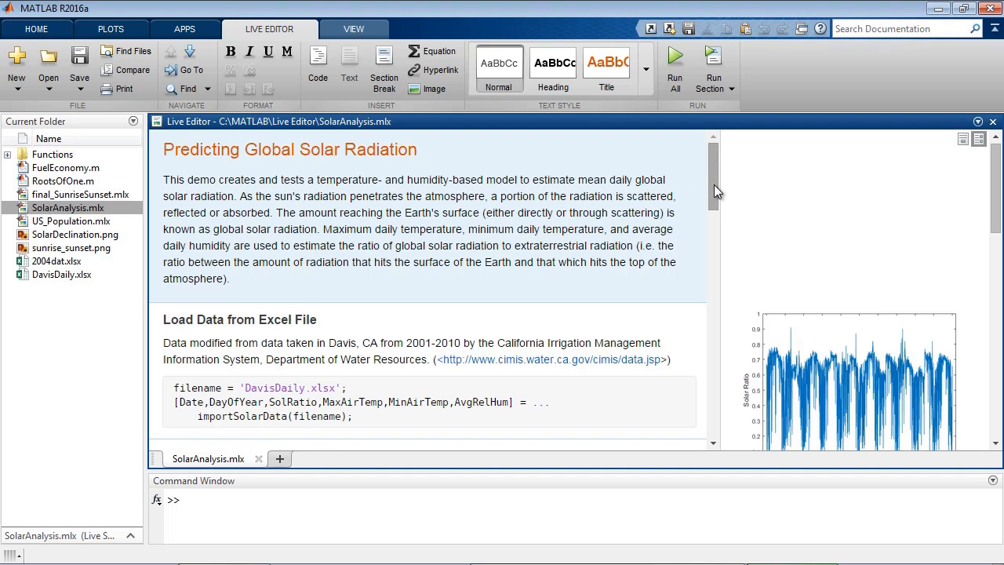
Review SolarAnalysis.mlx, then open FuelEconomy.m as a live script from the Current Folder.
{"action": "scroll", "scroll_direction": "down", "scroll_amount": 3}
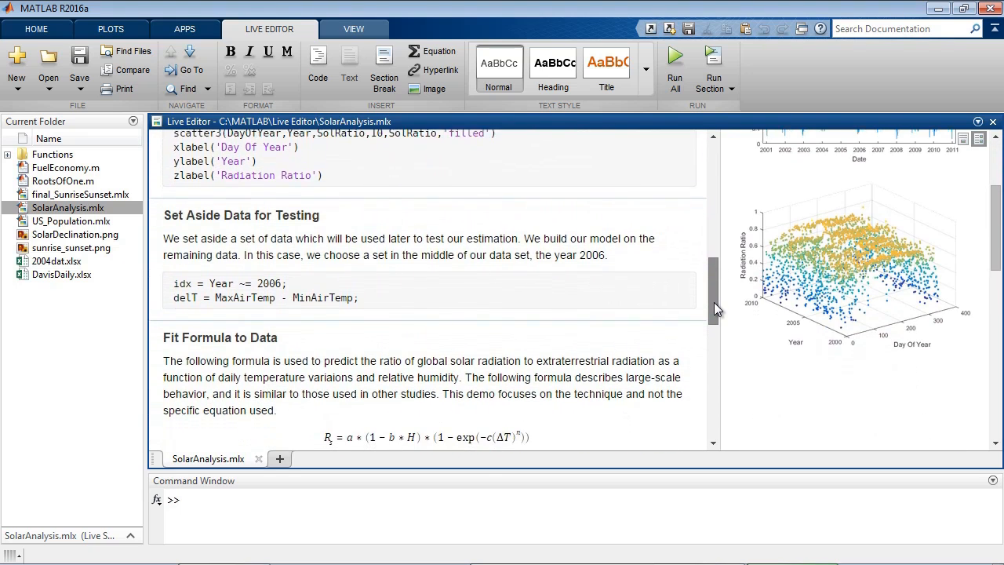
{"action": "scroll", "scroll_direction": "down", "scroll_amount": 3}
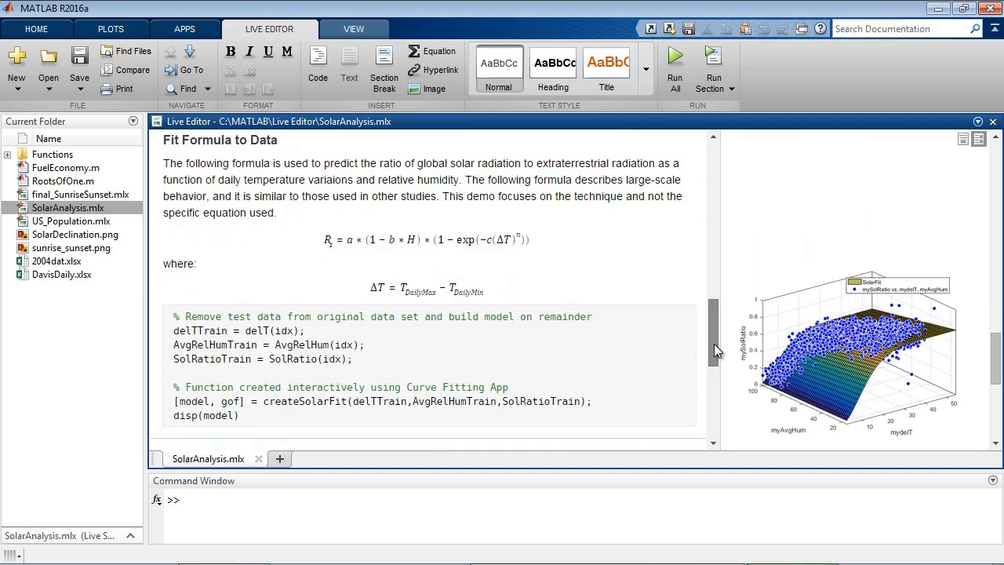
{"action": "scroll", "scroll_direction": "down", "scroll_amount": 3}
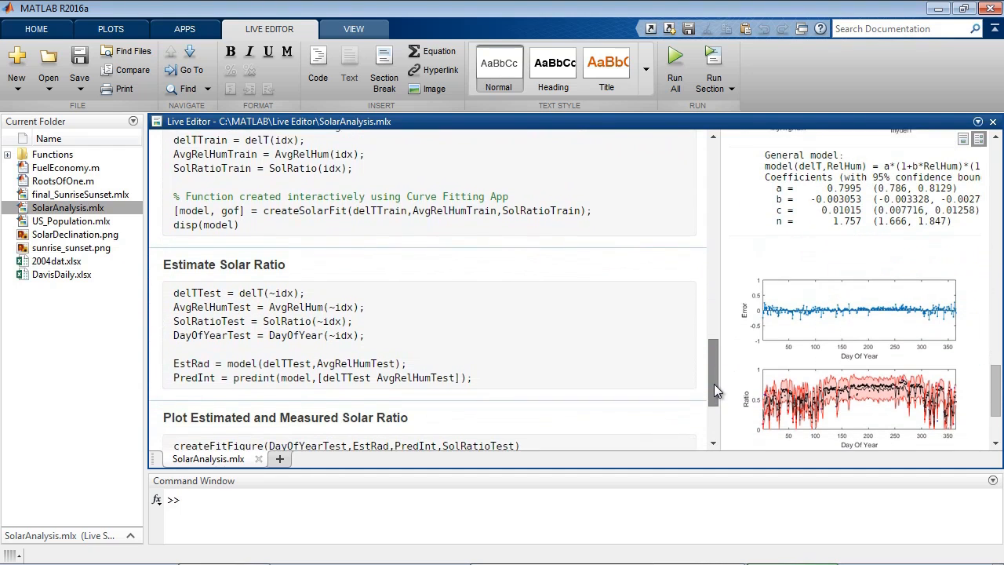
{"action": "scroll", "scroll_direction": "down", "scroll_amount": 3}
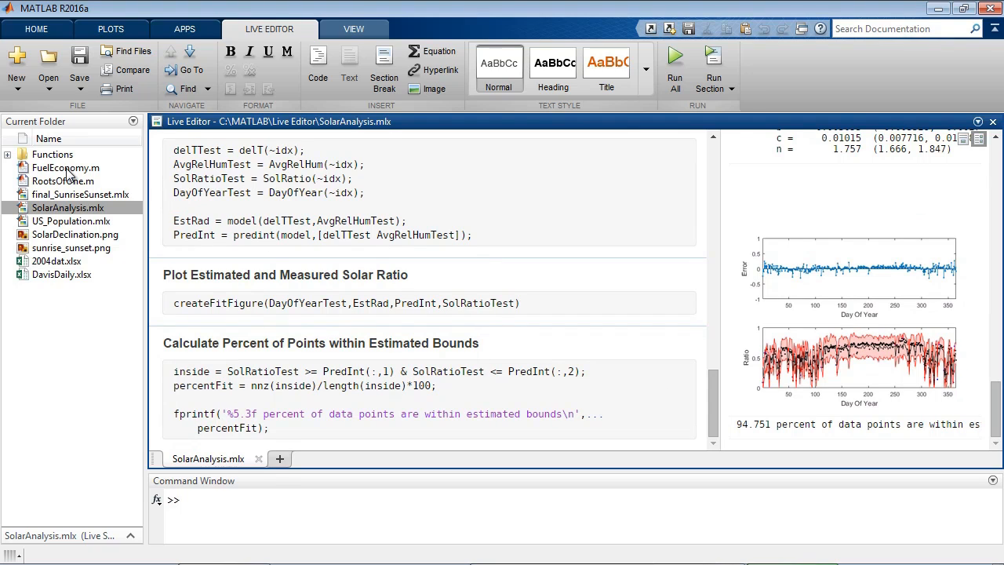
{"action": "left_click", "coordinate": [279, 458]}
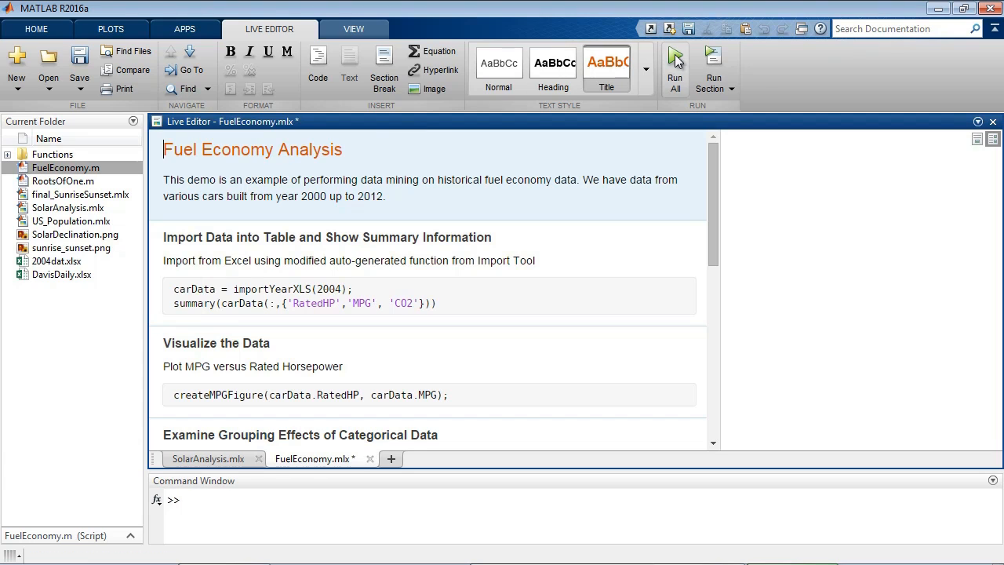
Run All on FuelEconomy and browse its summary statistics, MPG scatter and distribution plots.
{"action": "left_click", "coordinate": [673, 56]}
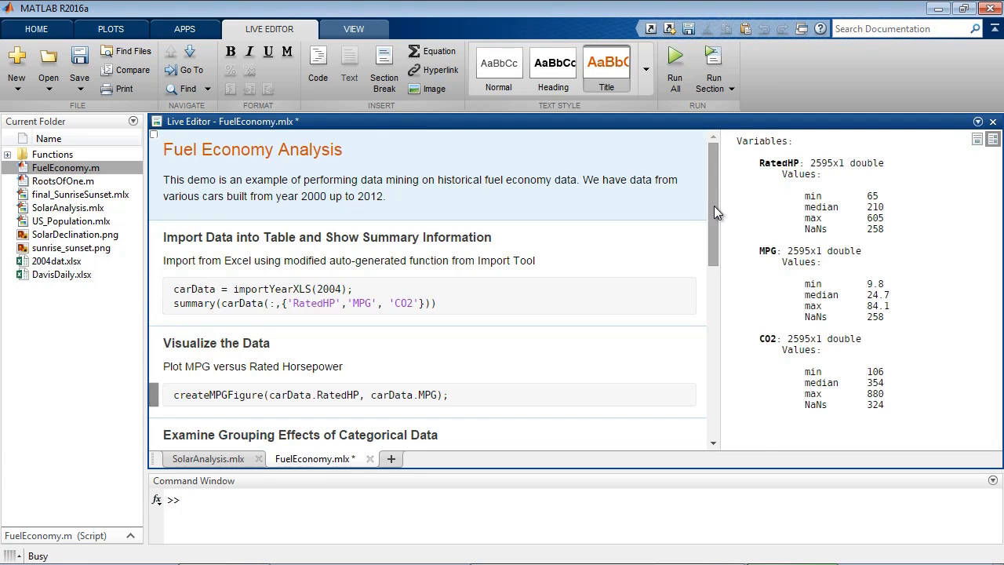
{"action": "scroll", "scroll_direction": "down", "scroll_amount": 3}
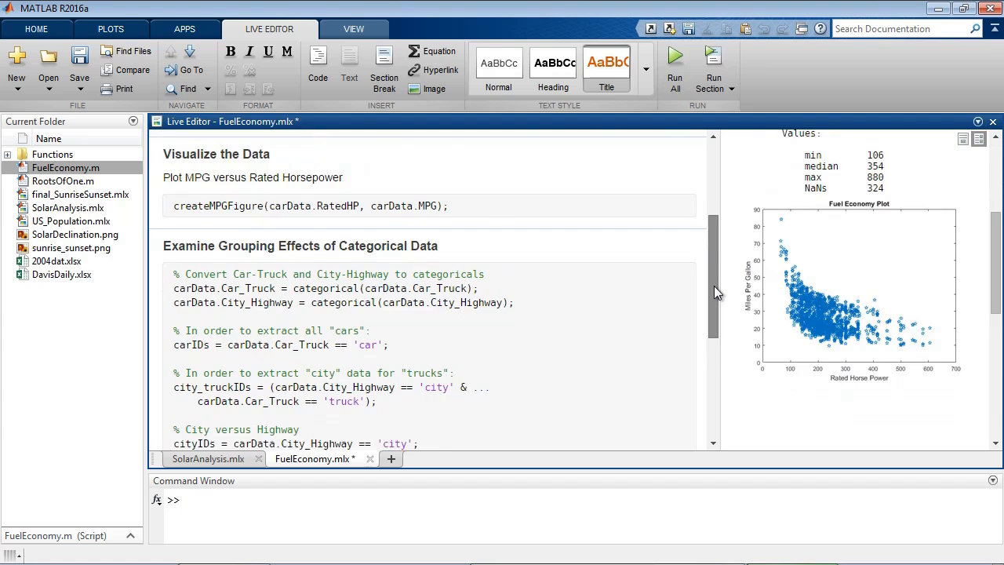
{"action": "scroll", "scroll_direction": "down", "scroll_amount": 3}
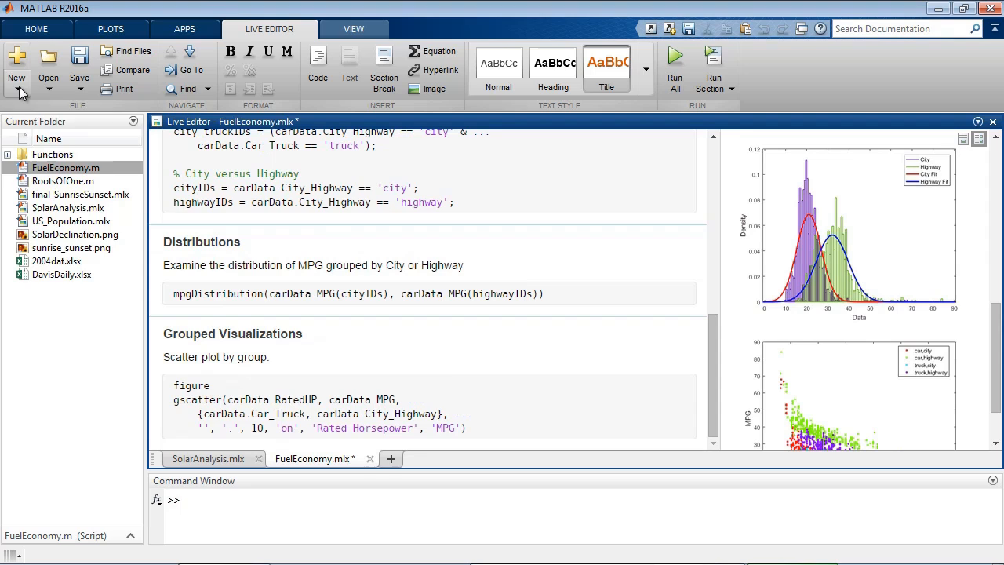
Create a blank live script, run the solar time correction code and show outputs on the right.
{"action": "left_click", "coordinate": [16, 60]}
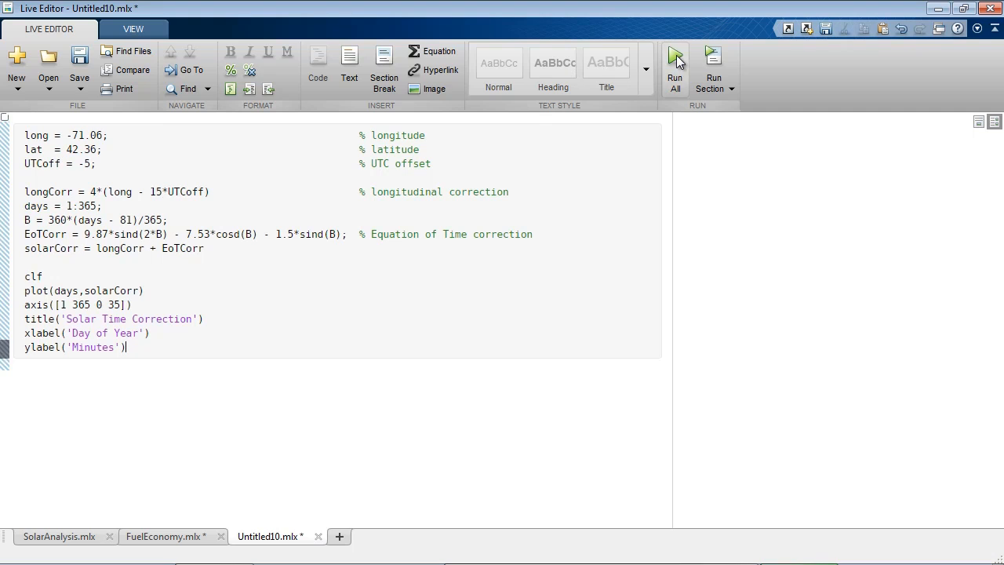
{"action": "left_click", "coordinate": [674, 62]}
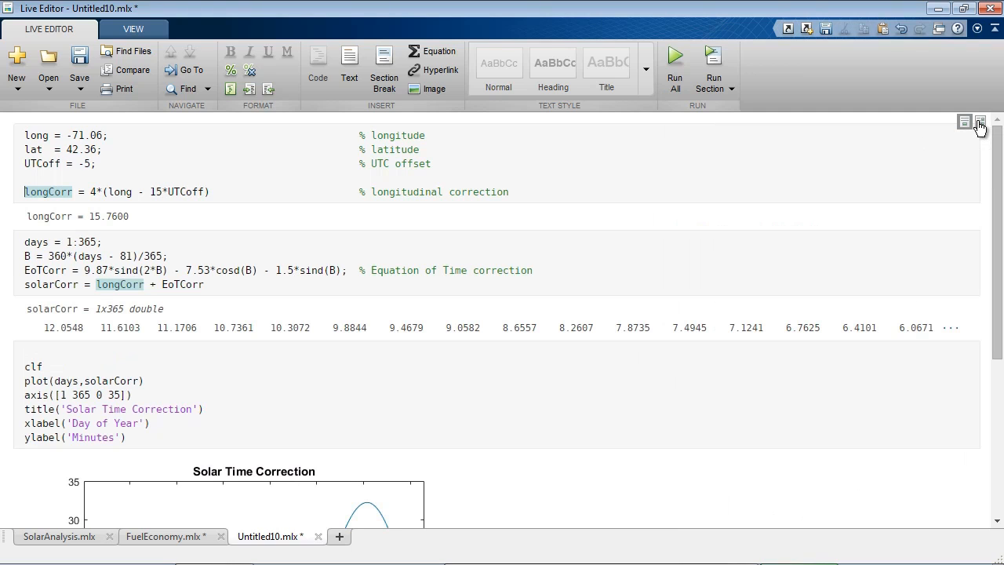
{"action": "mouse_move", "coordinate": [980, 122]}
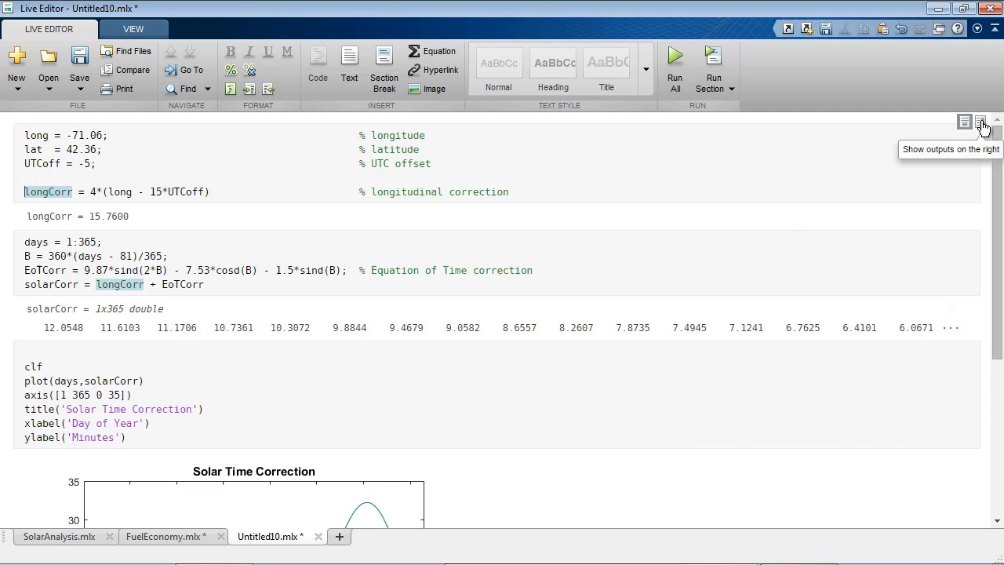
{"action": "left_click", "coordinate": [982, 121]}
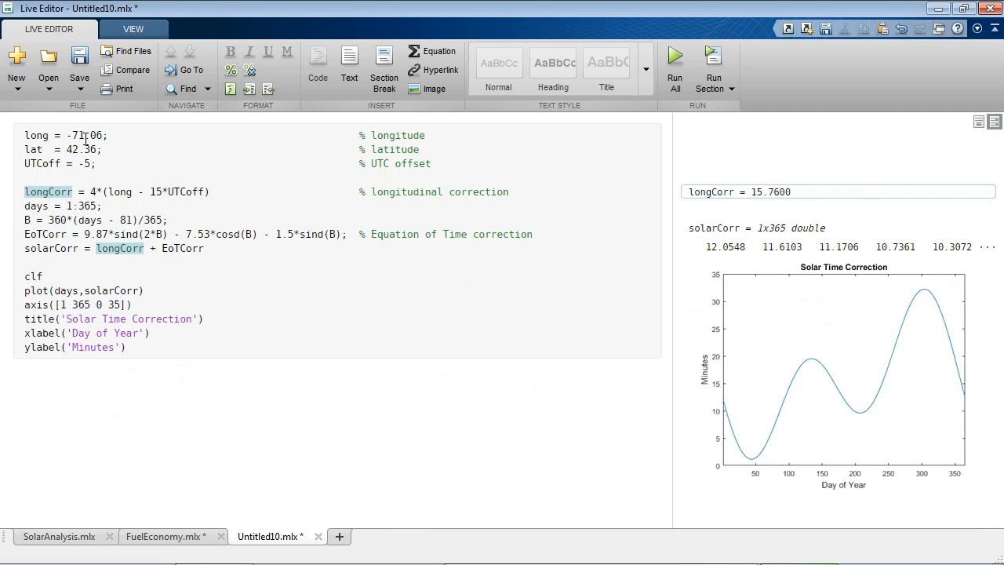
{"action": "left_click", "coordinate": [129, 347]}
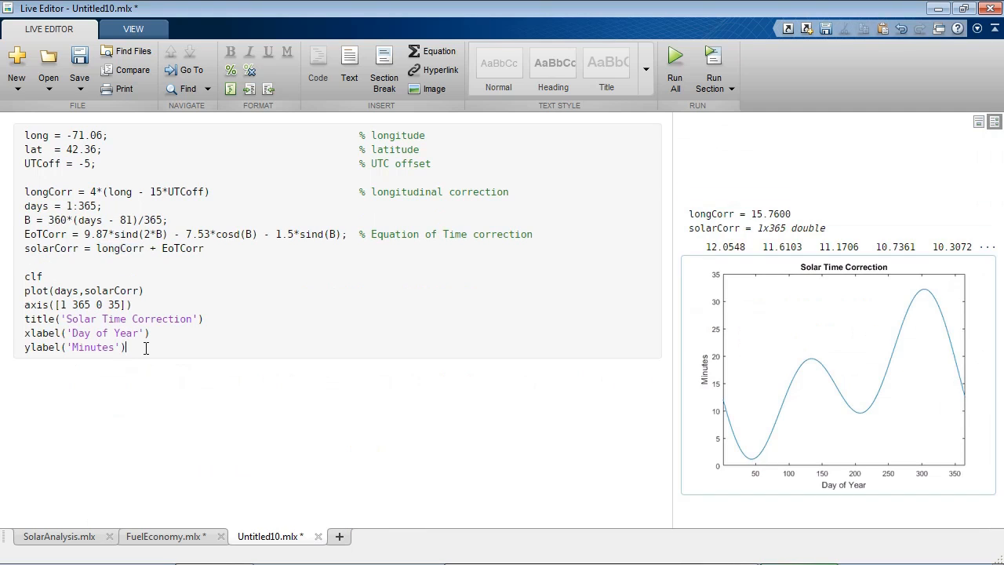
Insert a section break for the solar declination code after the existing section.
{"action": "left_click", "coordinate": [383, 62]}
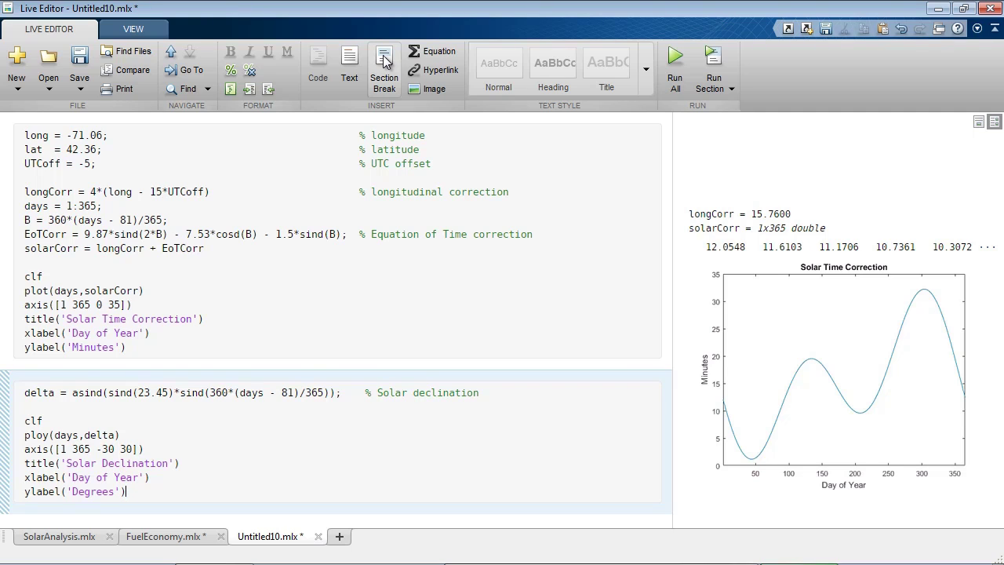
{"action": "mouse_move", "coordinate": [6, 439]}
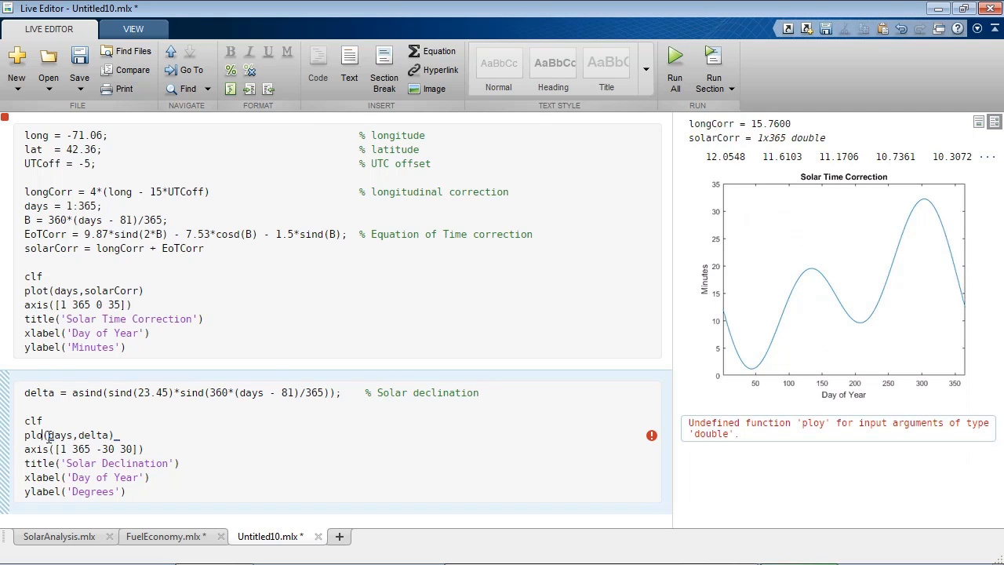
{"action": "mouse_move", "coordinate": [6, 441]}
{"action": "type", "text": "t"}
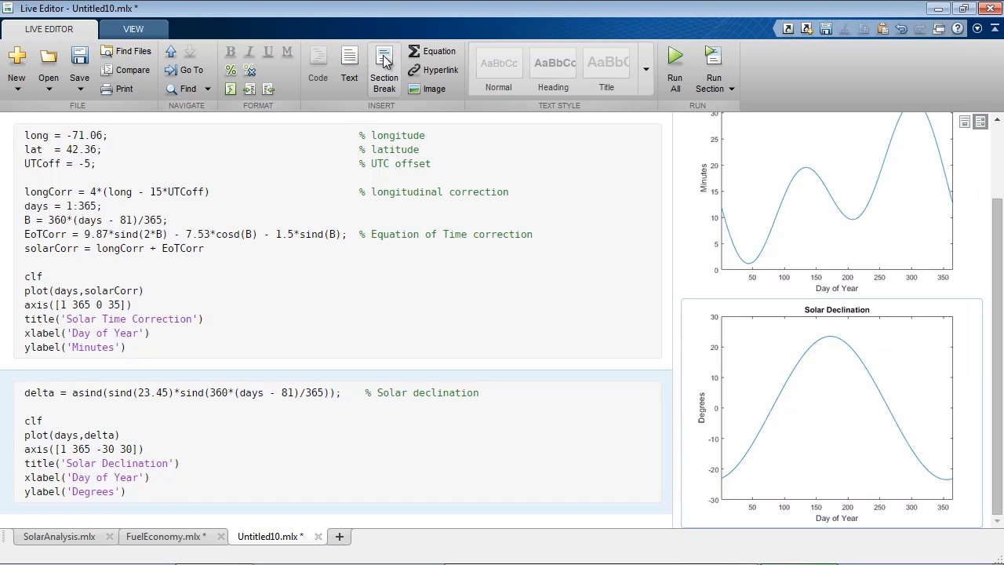
Scroll to position the explanatory text above the first code section.
{"action": "scroll", "scroll_direction": "down", "scroll_amount": 3}
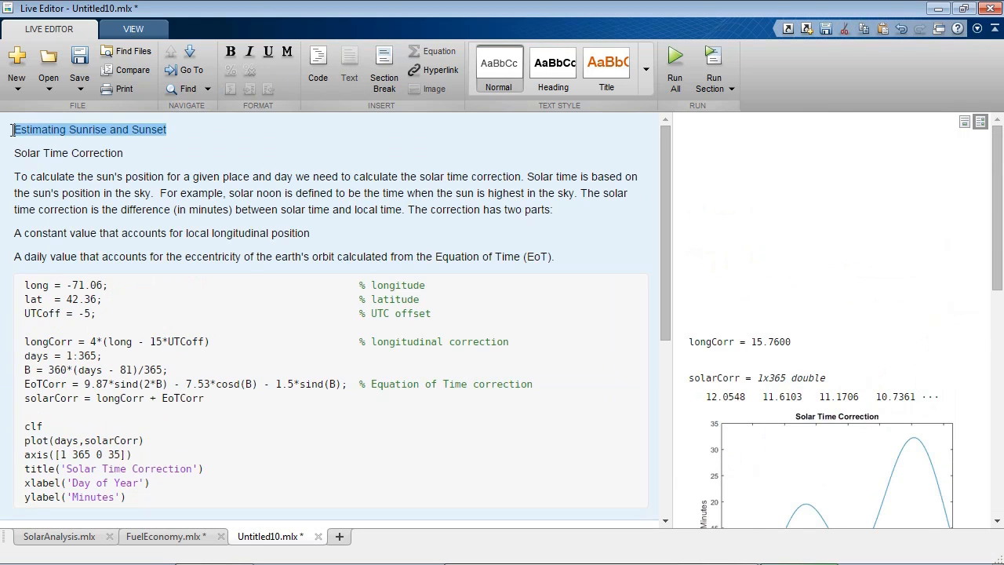
Apply the Title style, then write 'The other value we need is the solar declination...' above the declination code.
{"action": "left_click", "coordinate": [617, 66]}
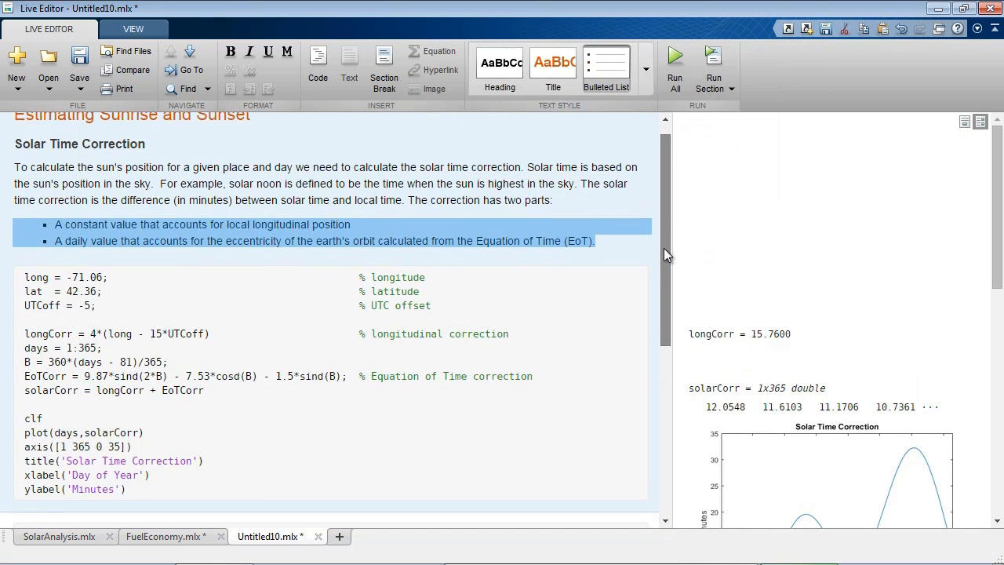
{"action": "scroll", "scroll_direction": "down", "scroll_amount": 3}
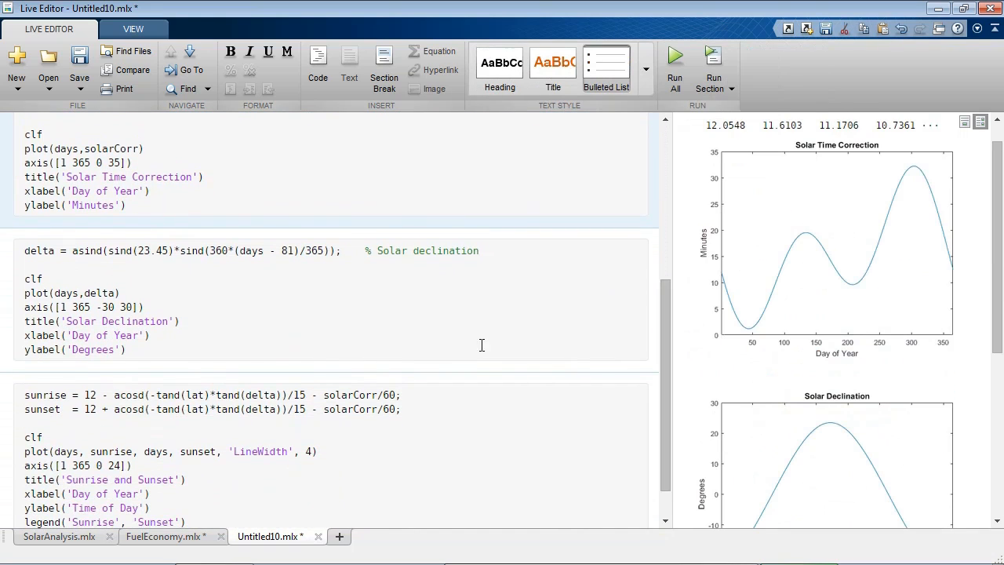
{"action": "double_click", "coordinate": [38, 251]}
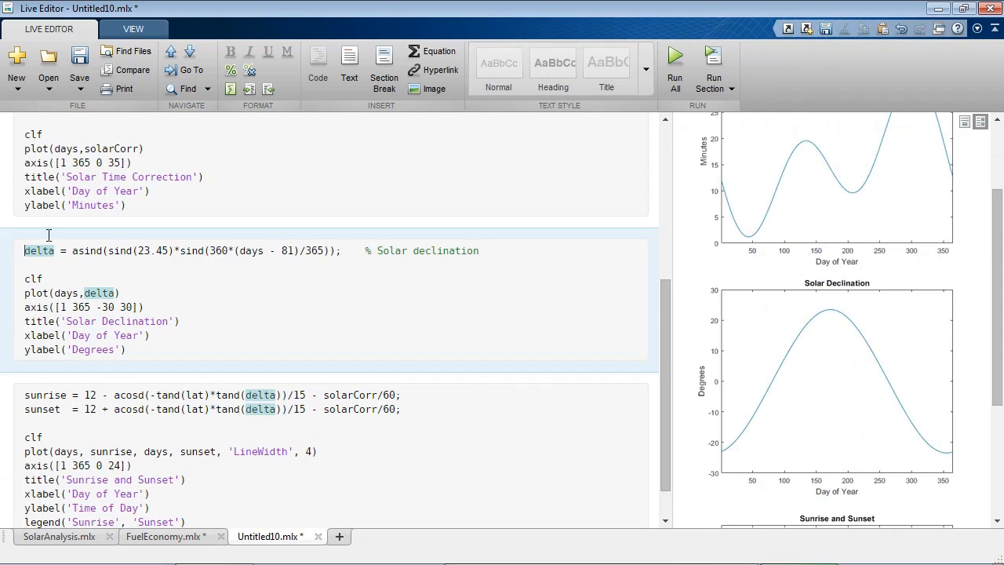
{"action": "type", "text": "The other value we need is the solar declination.  Solar declination (δ) is the angle of the sun relative to the earth's equitorial plane."}
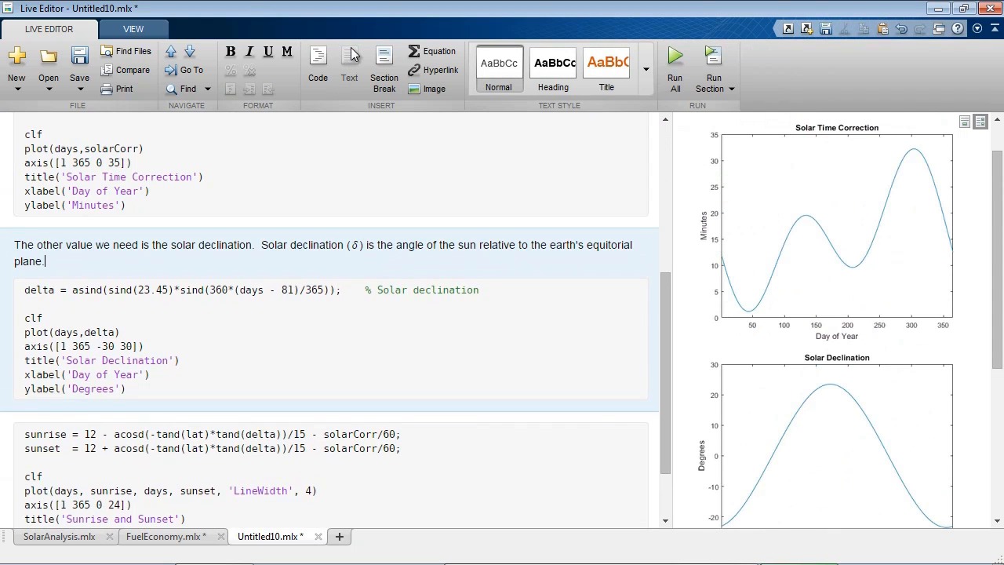
Insert the SolarDeclination.png diagram below the declination sentence.
{"action": "left_click", "coordinate": [430, 88]}
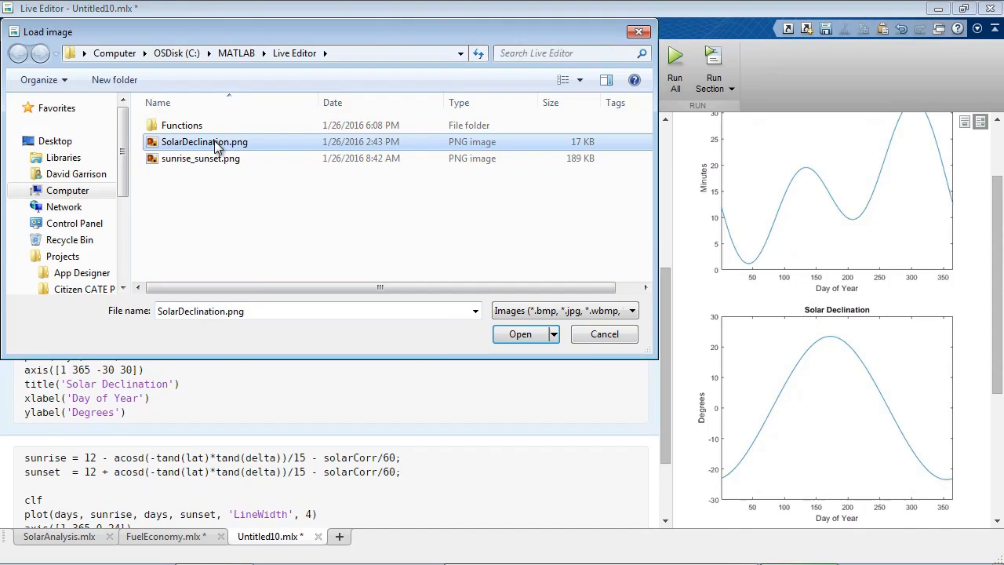
{"action": "left_click", "coordinate": [521, 334]}
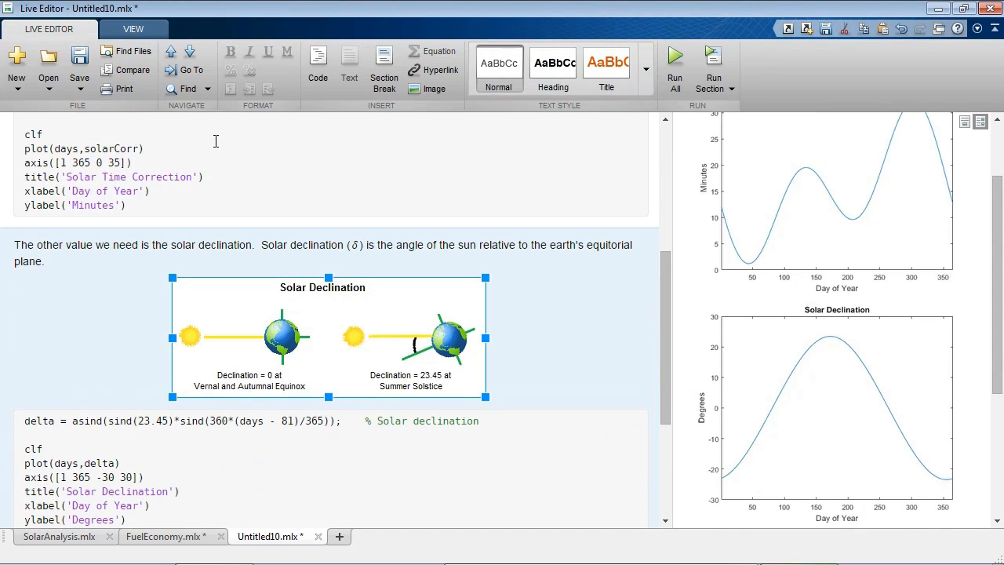
{"action": "mouse_move", "coordinate": [533, 336]}
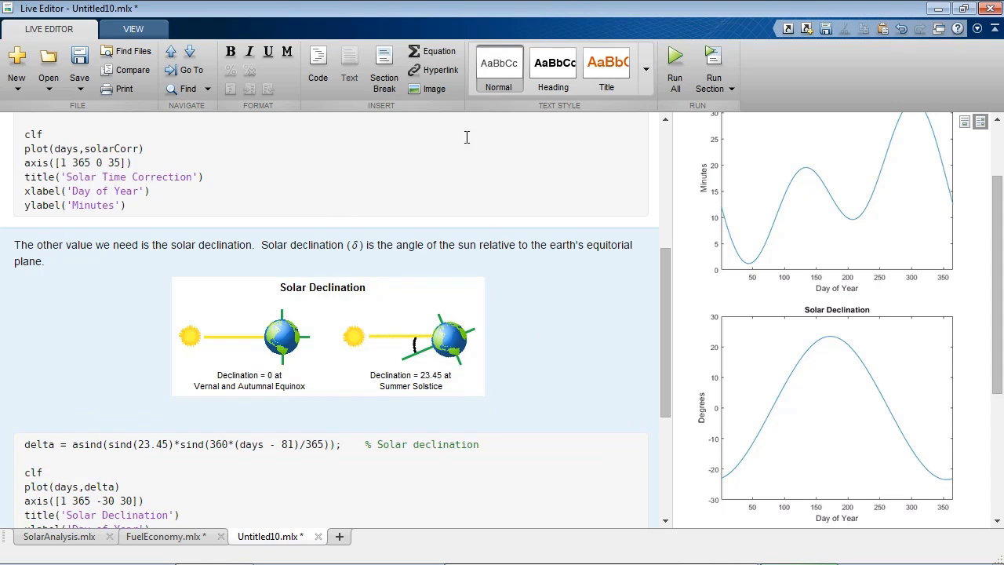
{"action": "left_click", "coordinate": [430, 50]}
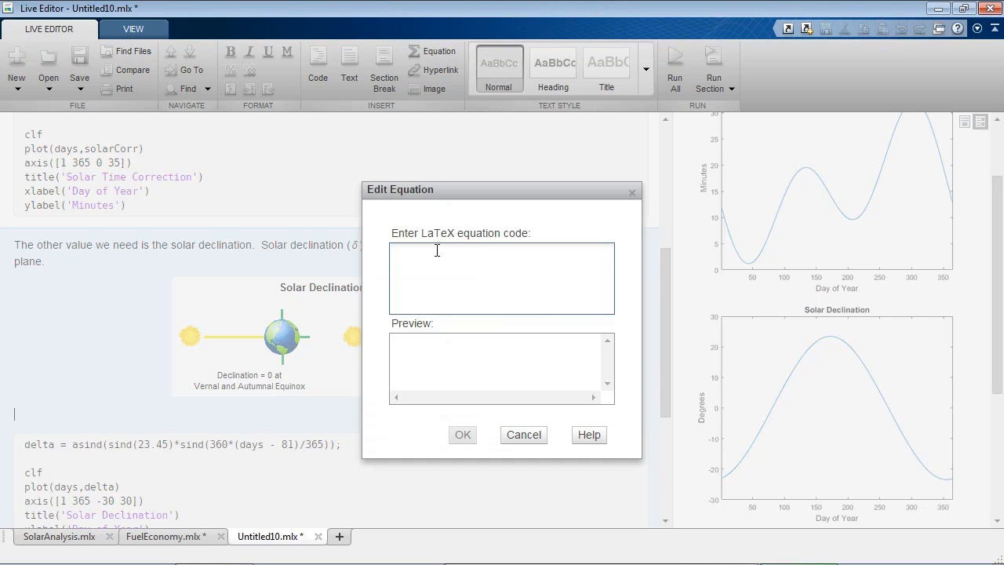
Enter the LaTeX δ = sin⁻¹[sin(23.45)sin(360/365(d − 81))] formula and confirm the equation.
{"action": "type", "text": "\\delta = \\sin^{-1}\\left[\\sin(23.45)\\sin\\left(\\frac{360}{365}(d - 81)\\right)\\right]"}
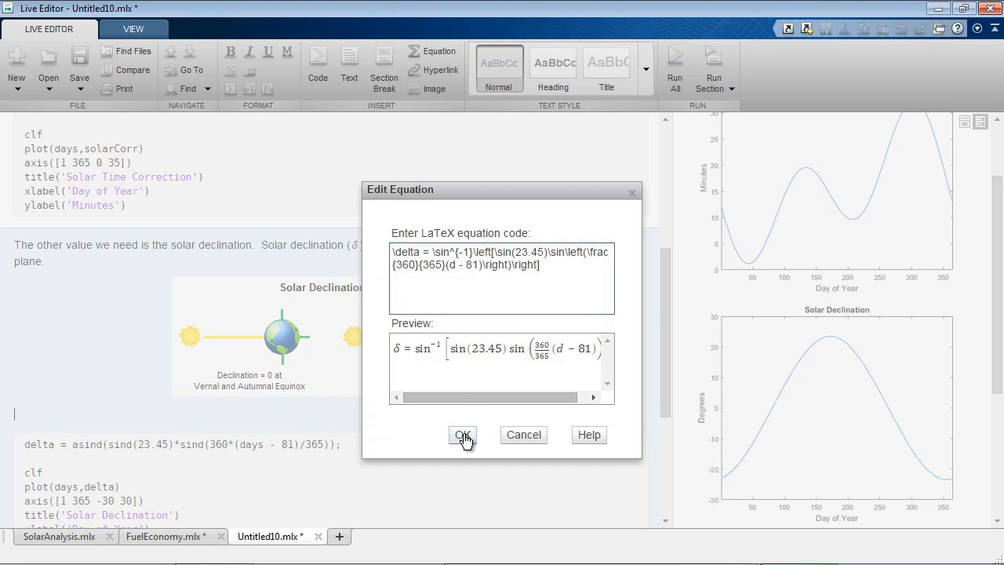
{"action": "left_click", "coordinate": [461, 437]}
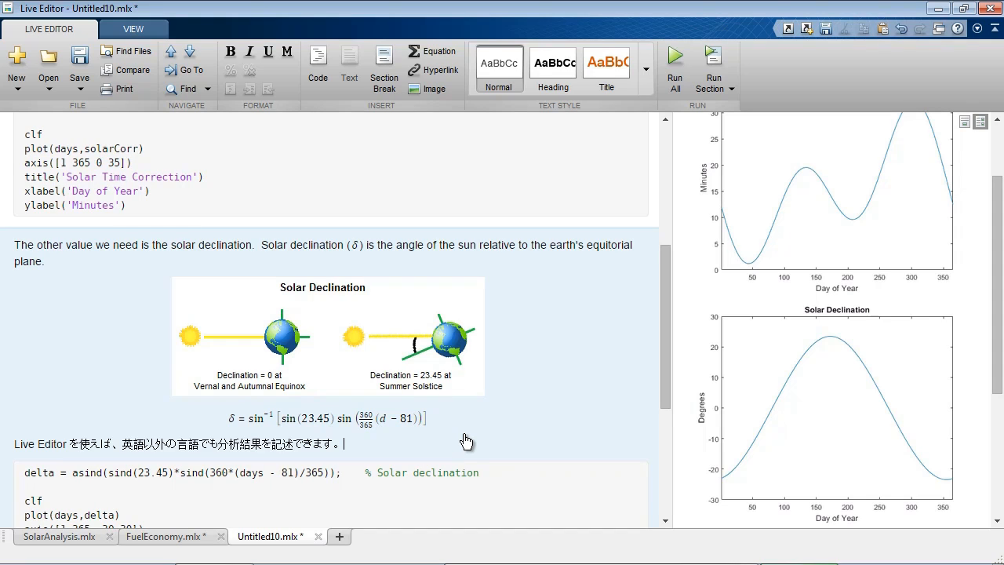
{"action": "mouse_move", "coordinate": [238, 229]}
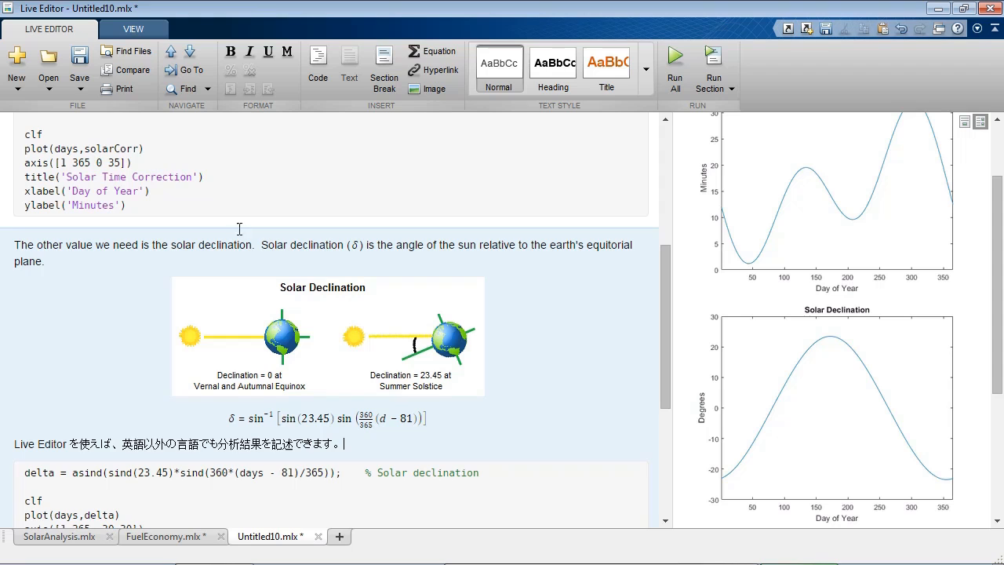
Save the untitled live script via Save As as SunriseSunset.mlx.
{"action": "left_click", "coordinate": [79, 88]}
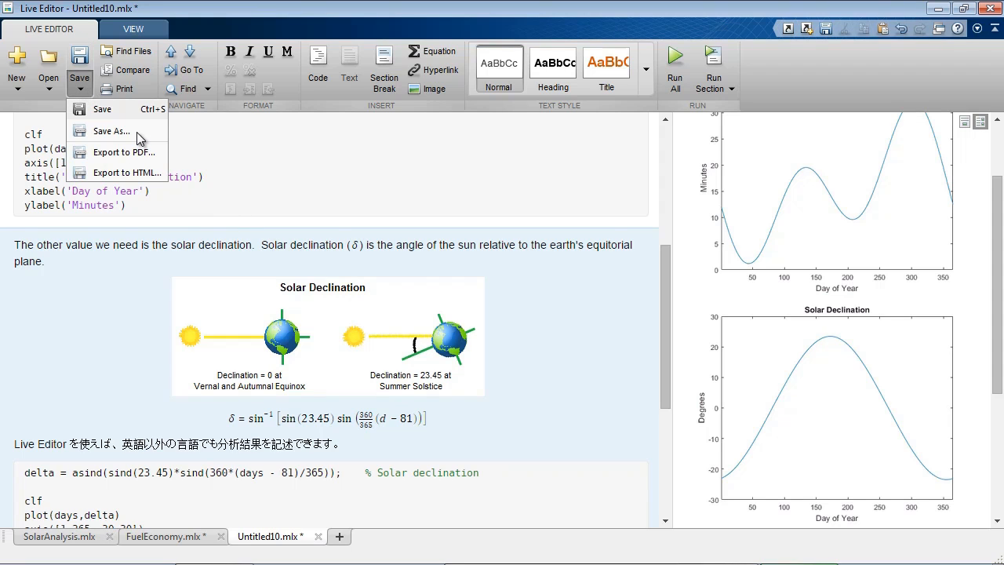
{"action": "left_click", "coordinate": [110, 132]}
{"action": "type", "text": "SunriseSunset"}
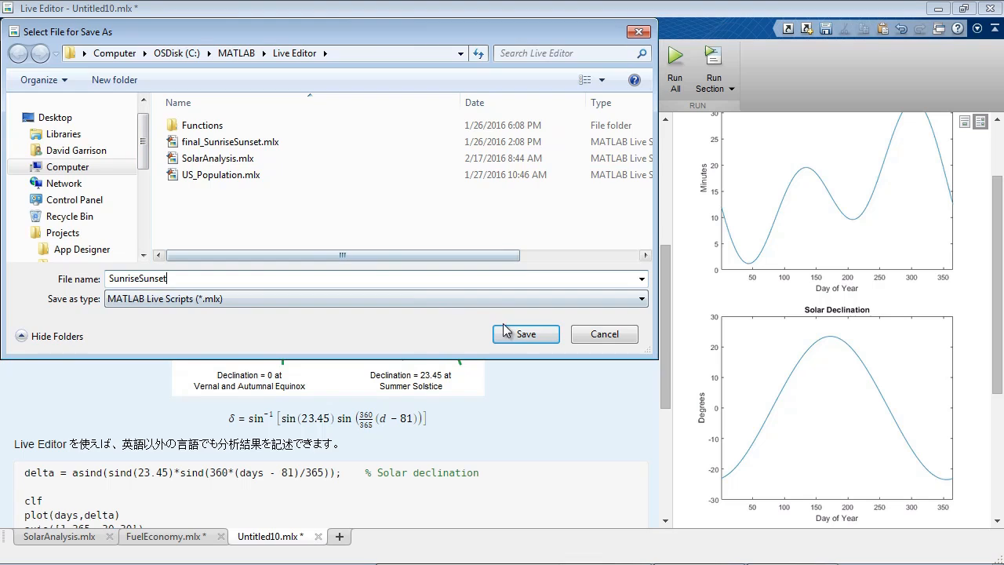
{"action": "left_click", "coordinate": [526, 332]}
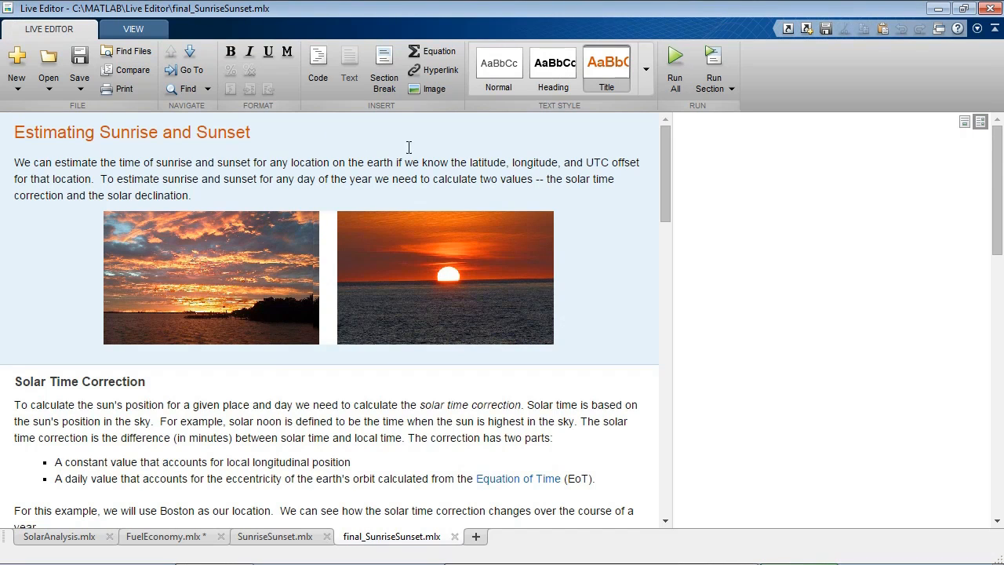
Scroll final_SunriseSunset.mlx through its solar time correction and declination sections.
{"action": "scroll", "scroll_direction": "down", "scroll_amount": 3}
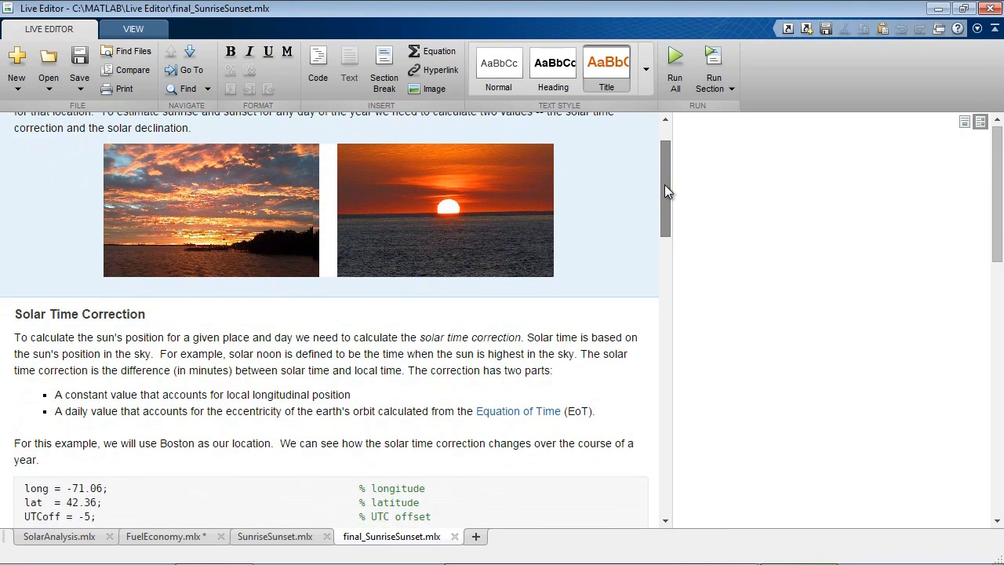
{"action": "scroll", "scroll_direction": "down", "scroll_amount": 3}
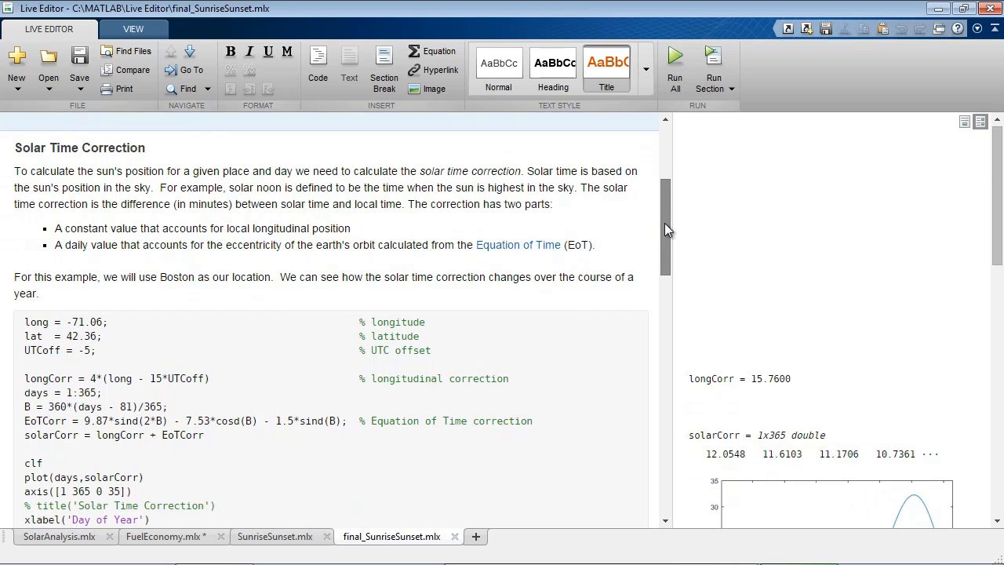
{"action": "scroll", "scroll_direction": "down", "scroll_amount": 3}
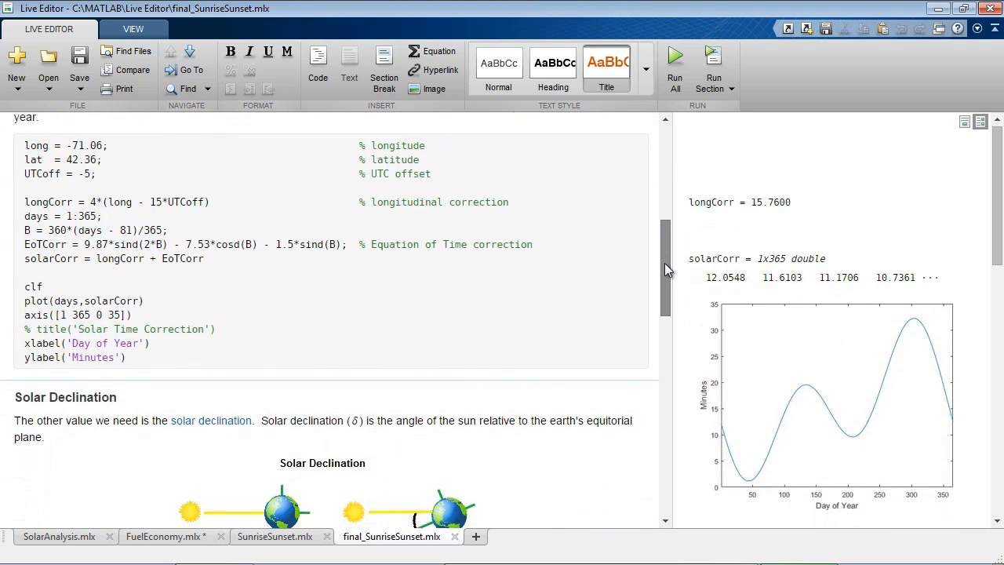
{"action": "scroll", "scroll_direction": "down", "scroll_amount": 3}
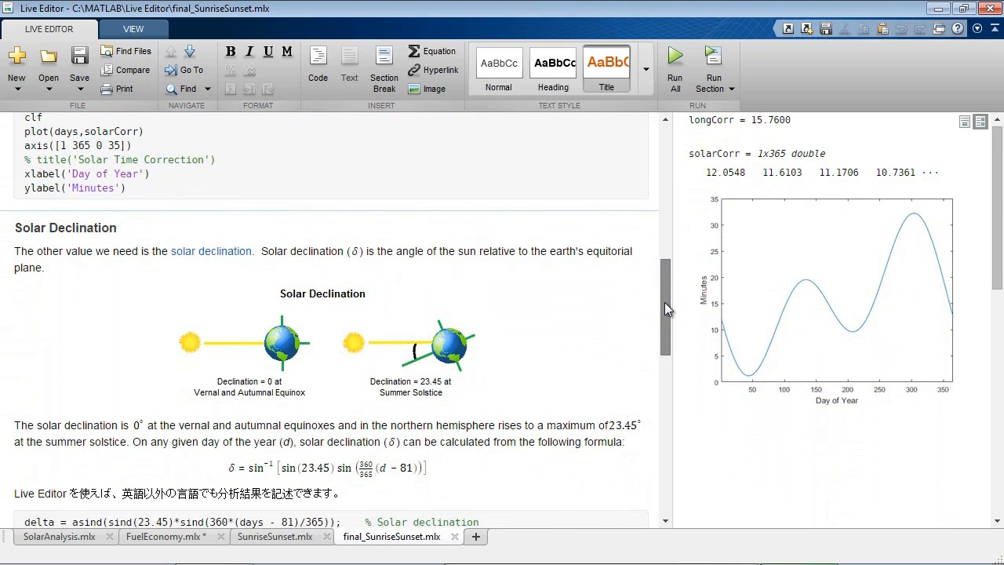
{"action": "scroll", "scroll_direction": "down", "scroll_amount": 3}
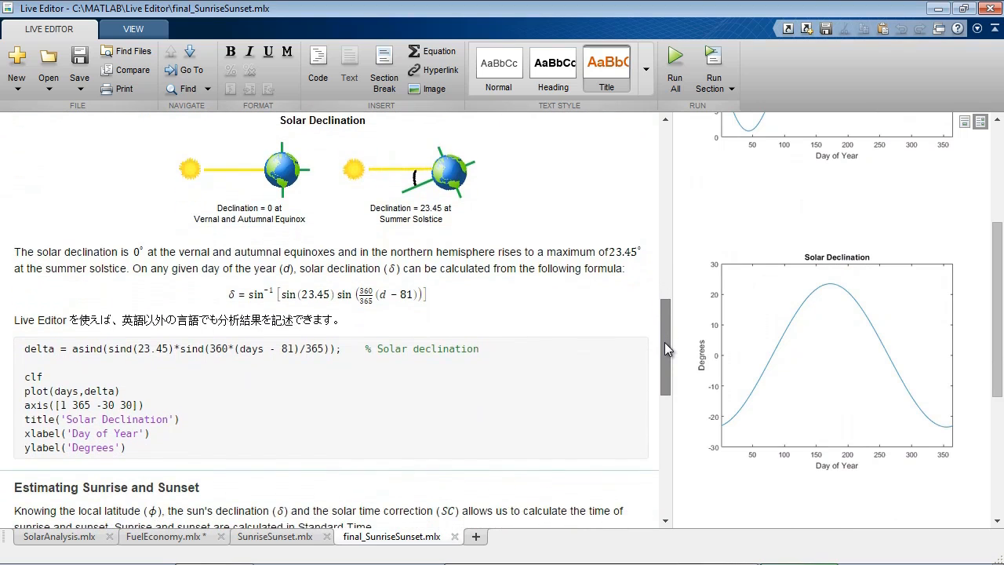
{"action": "scroll", "scroll_direction": "down", "scroll_amount": 3}
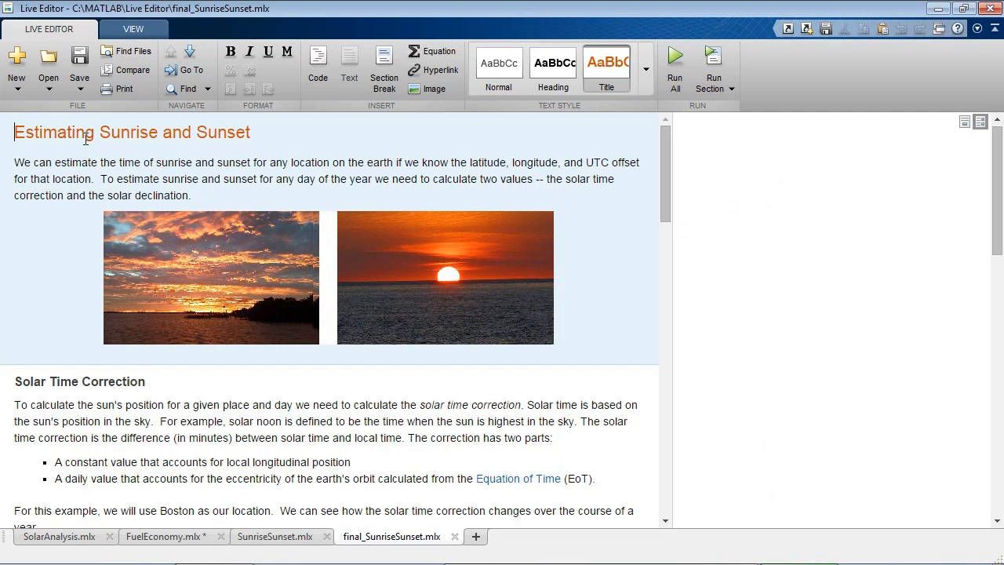
Save a copy as MATLAB Code files (*.m), producing final_SunriseSunset.m alongside the live script.
{"action": "left_click", "coordinate": [78, 88]}
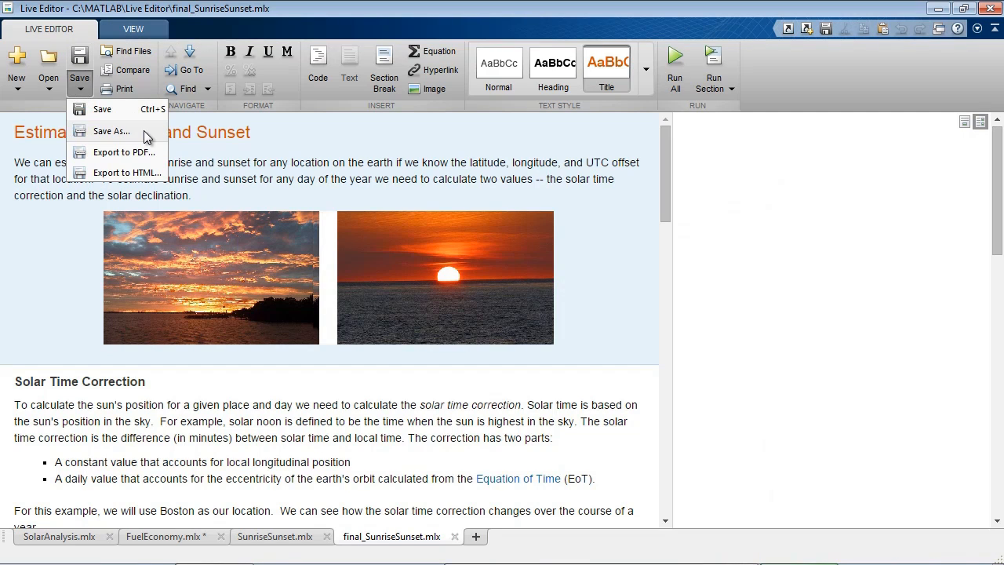
{"action": "left_click", "coordinate": [110, 132]}
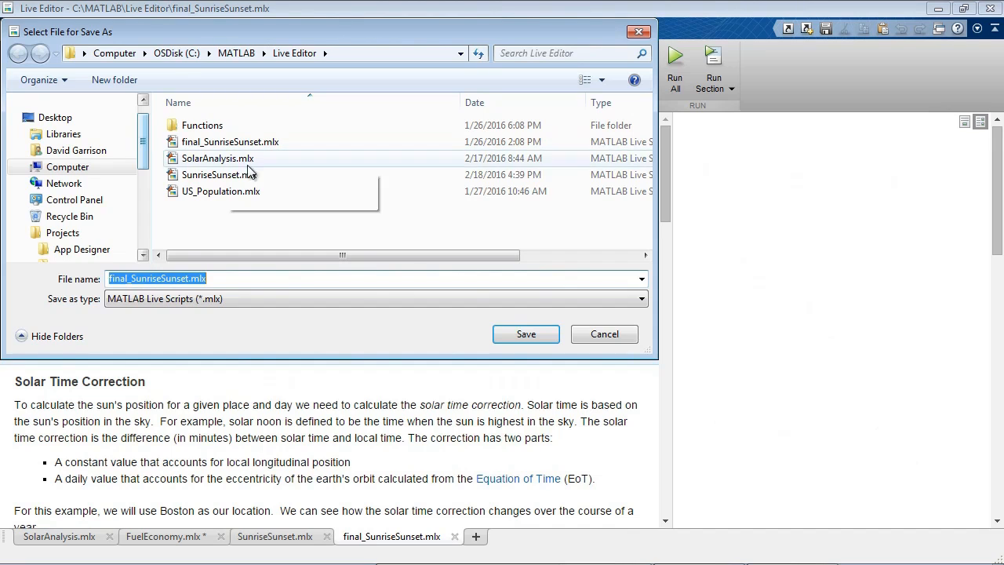
{"action": "left_click", "coordinate": [641, 302]}
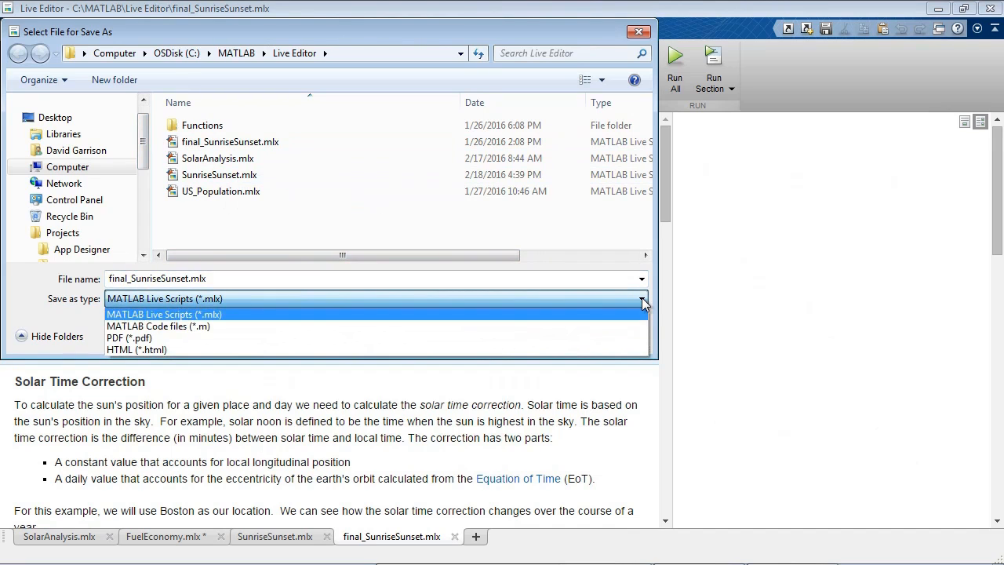
{"action": "left_click", "coordinate": [157, 326]}
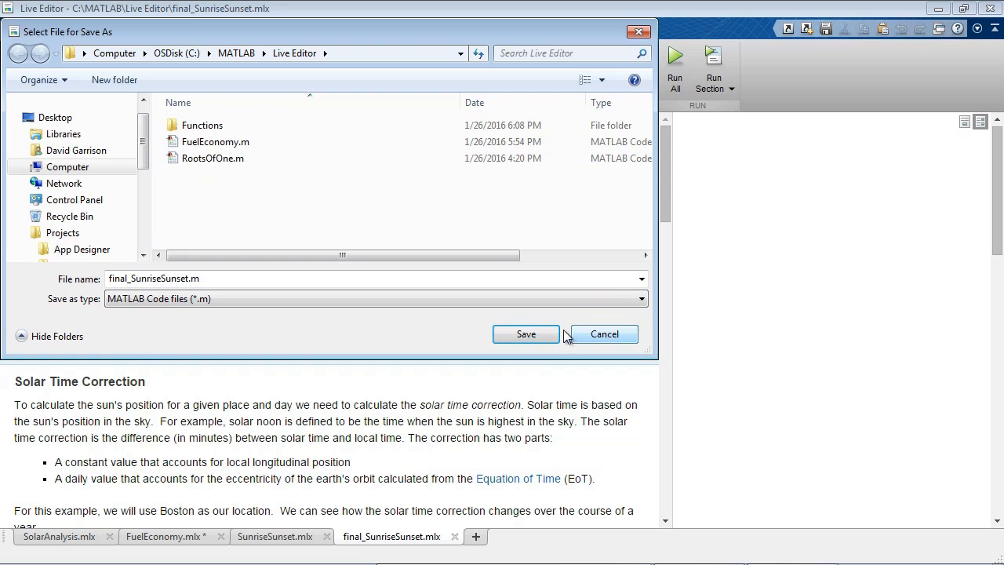
{"action": "left_click", "coordinate": [525, 335]}
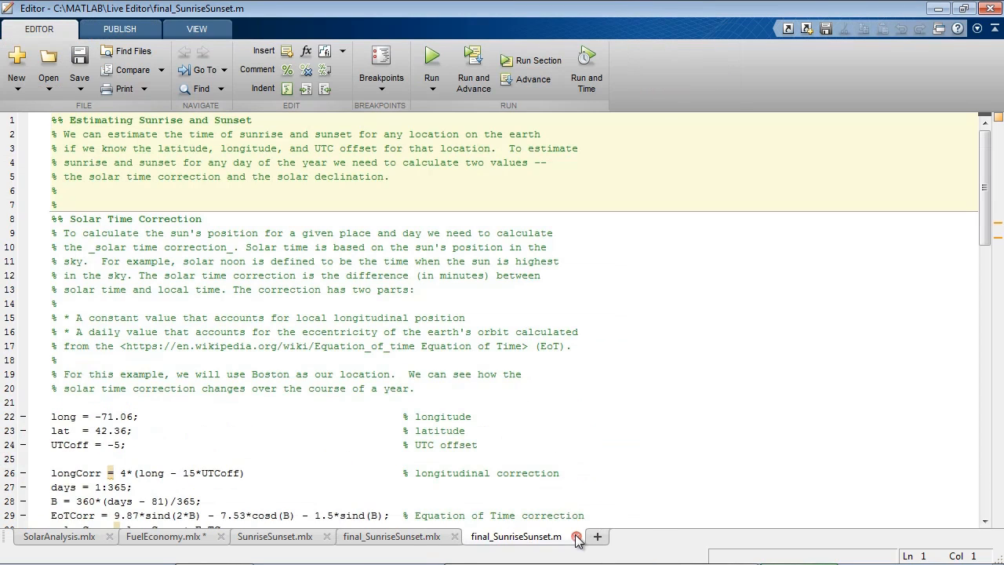
Close final_SunriseSunset.m and clear all output from the final live script.
{"action": "left_click", "coordinate": [577, 537]}
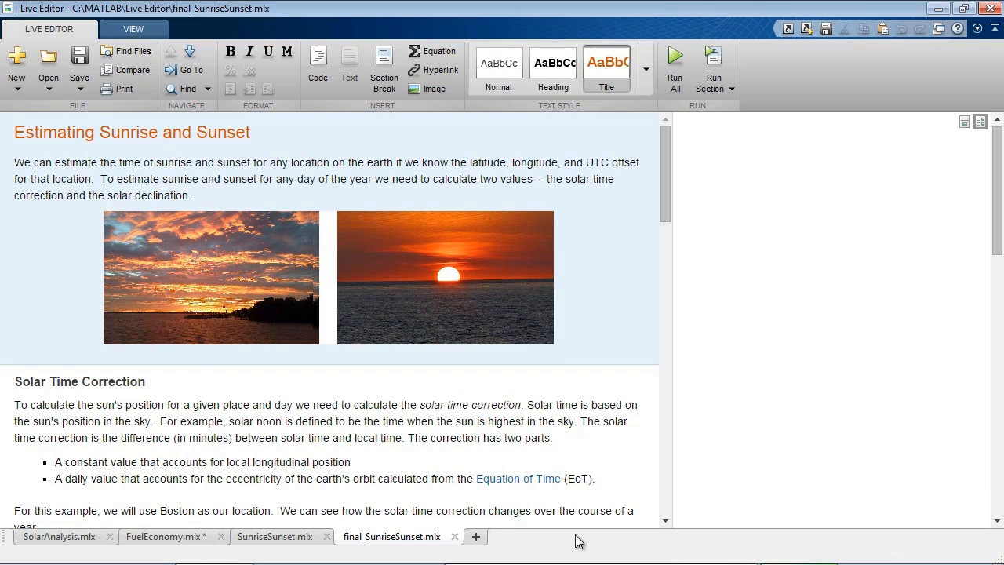
{"action": "right_click", "coordinate": [738, 169]}
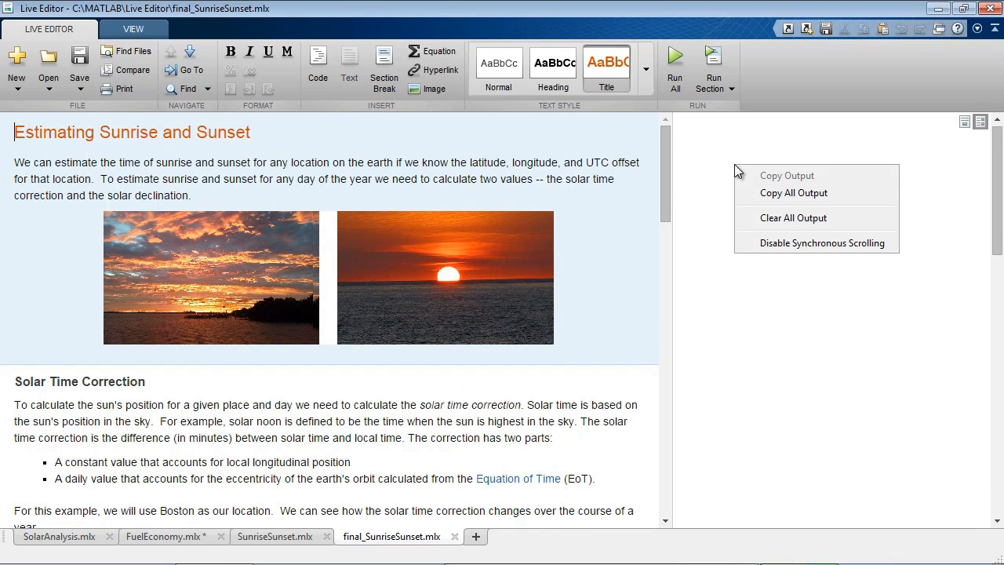
{"action": "left_click", "coordinate": [792, 216]}
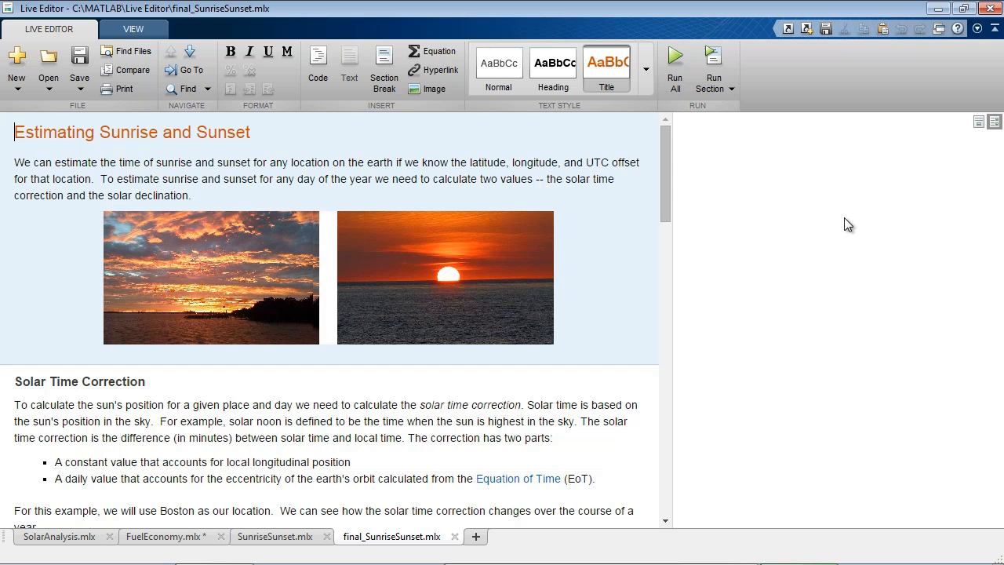
{"action": "mouse_move", "coordinate": [665, 173]}
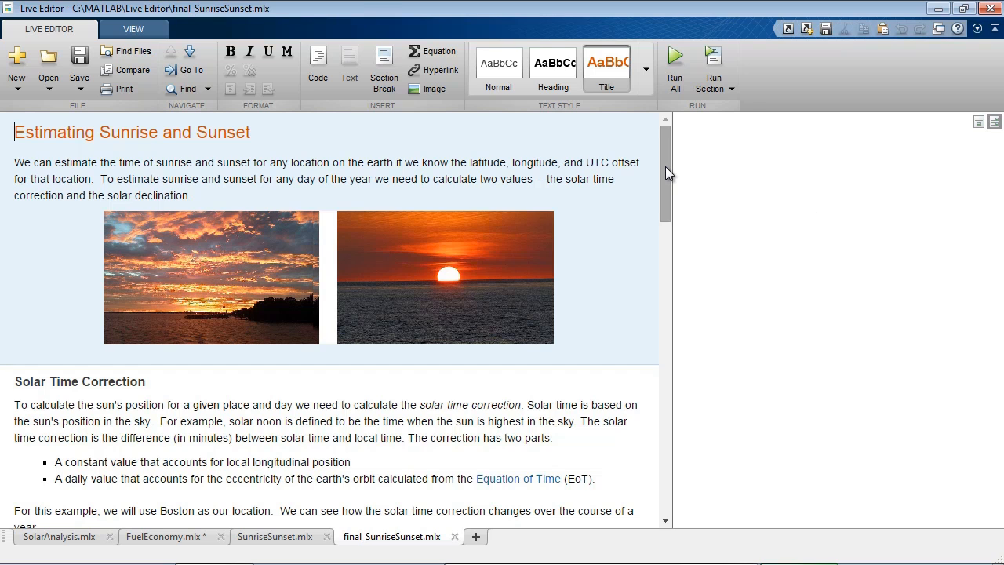
Run from the Solar Time Correction section and review the regenerated correction, declination and sunrise/sunset plots.
{"action": "scroll", "scroll_direction": "down", "scroll_amount": 3}
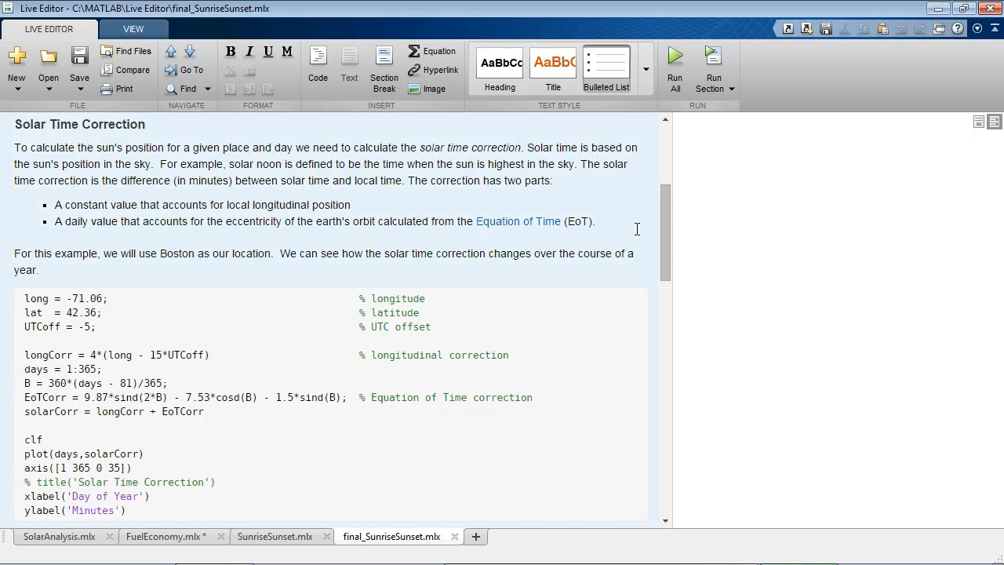
{"action": "left_click", "coordinate": [675, 54]}
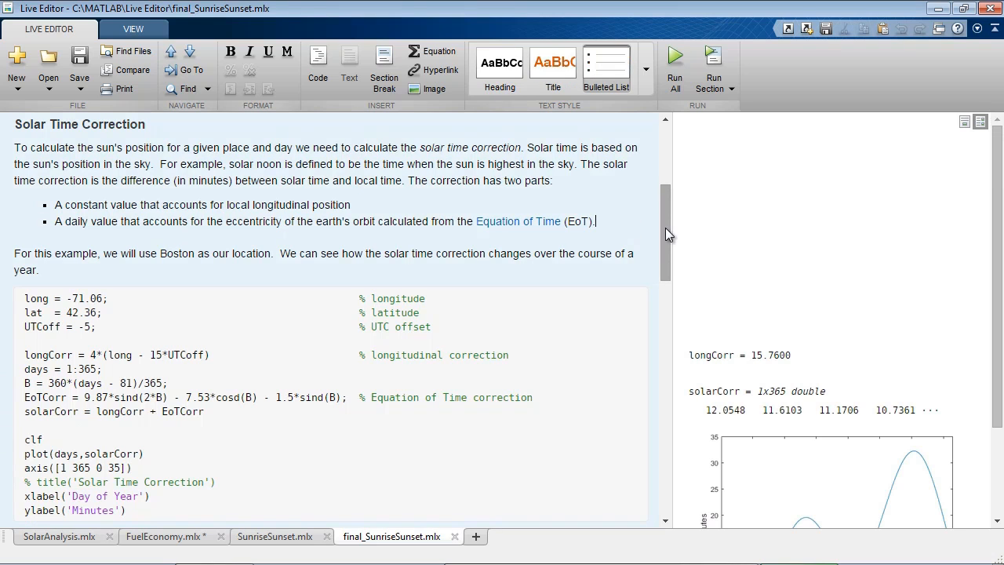
{"action": "scroll", "scroll_direction": "down", "scroll_amount": 3}
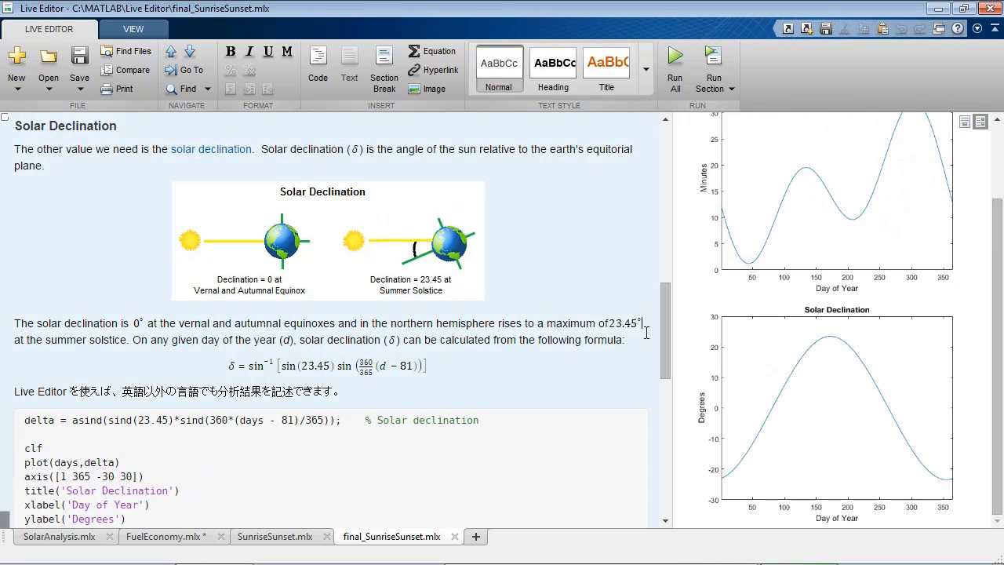
{"action": "scroll", "scroll_direction": "down", "scroll_amount": 3}
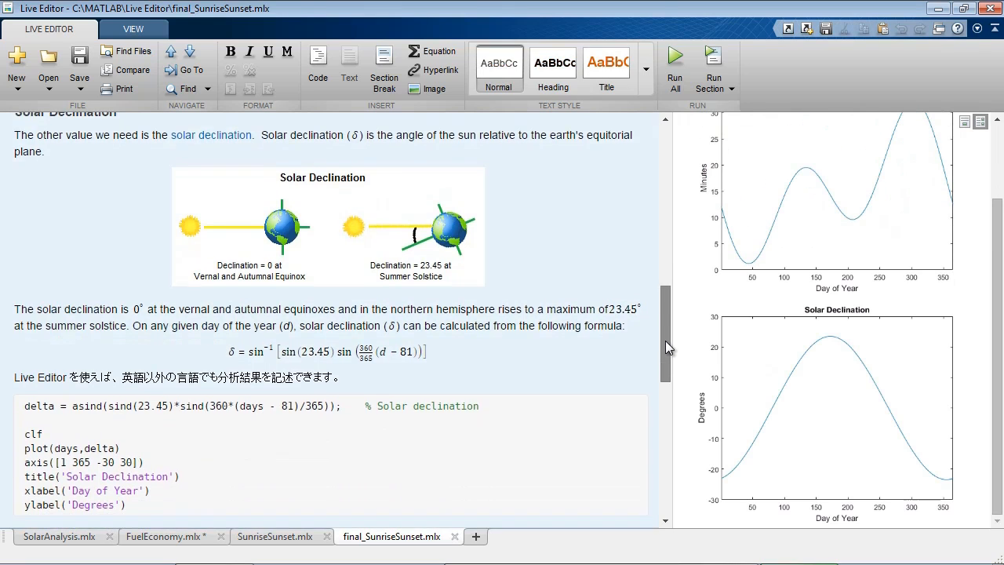
{"action": "scroll", "scroll_direction": "down", "scroll_amount": 3}
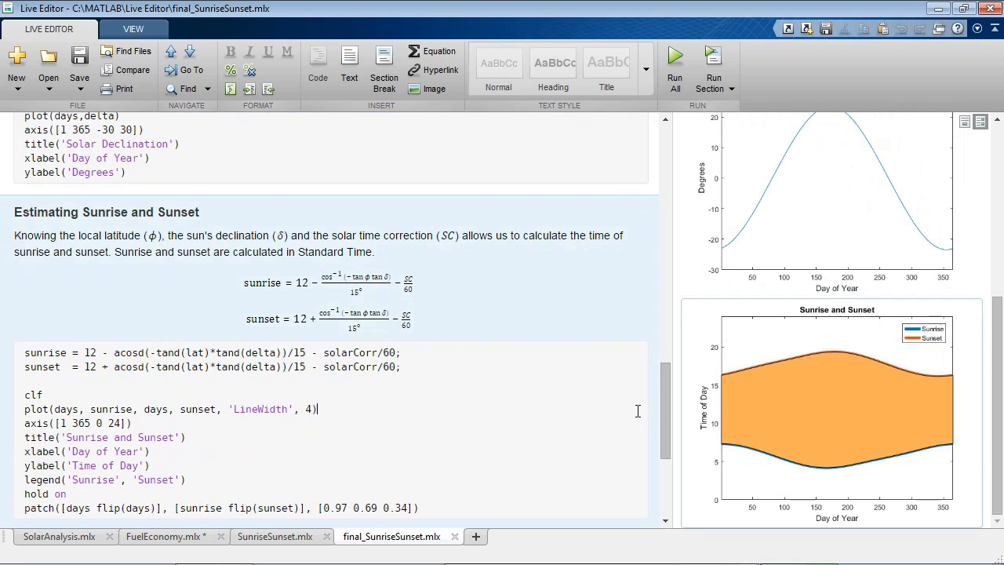
{"action": "scroll", "scroll_direction": "down", "scroll_amount": 3}
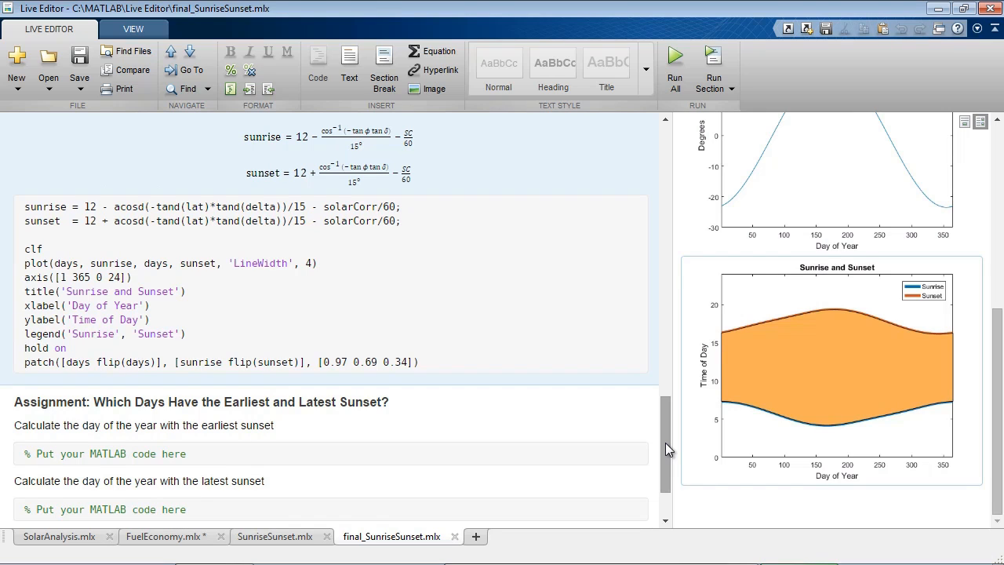
{"action": "left_click", "coordinate": [317, 263]}
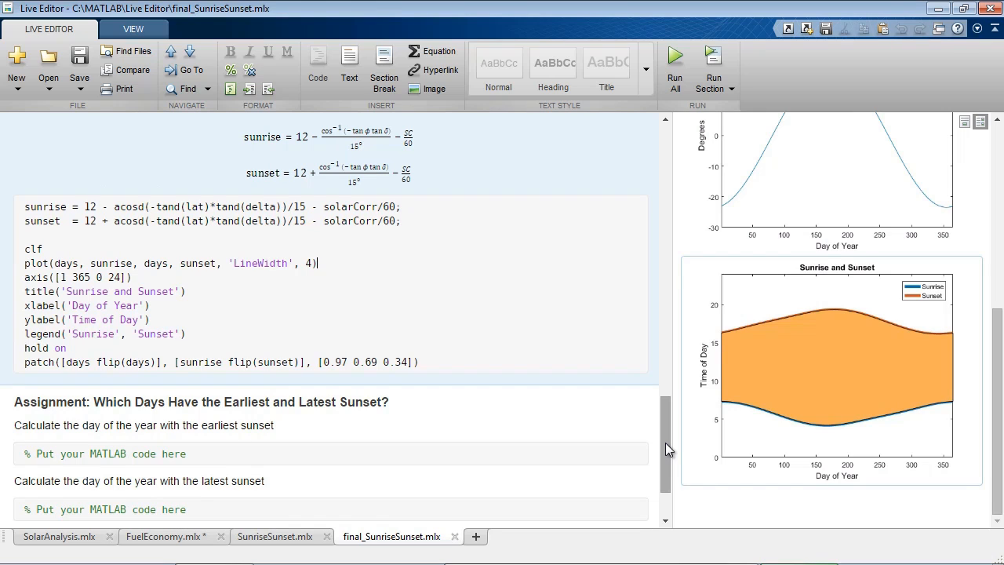